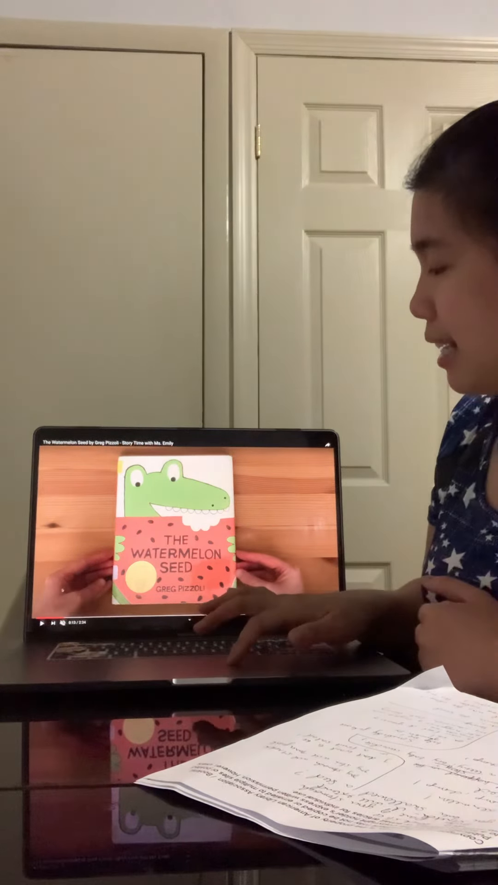
click(44, 640)
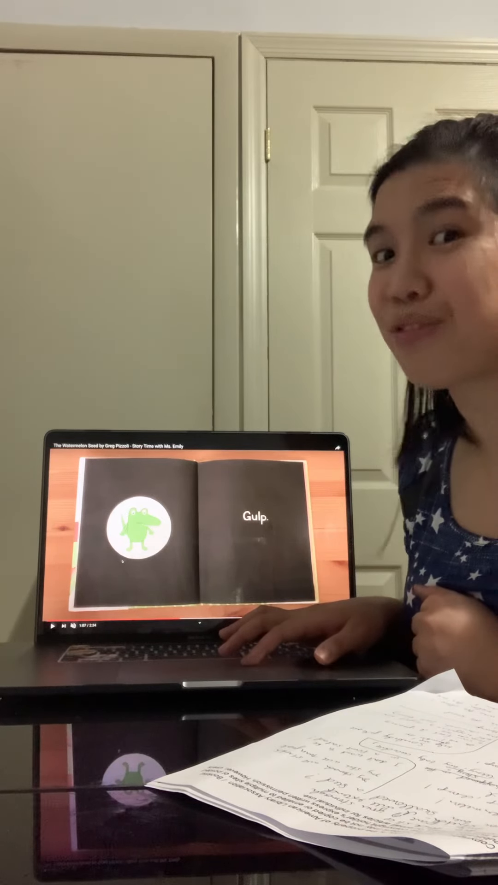
click(52, 644)
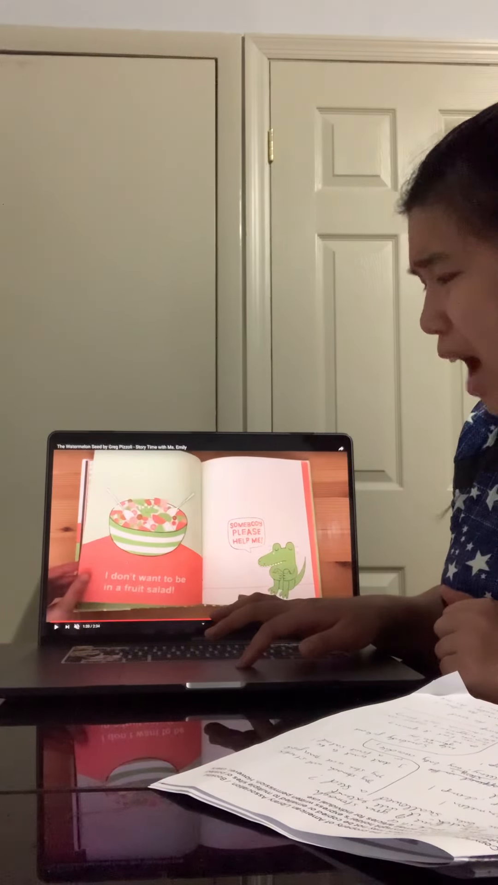
click(56, 644)
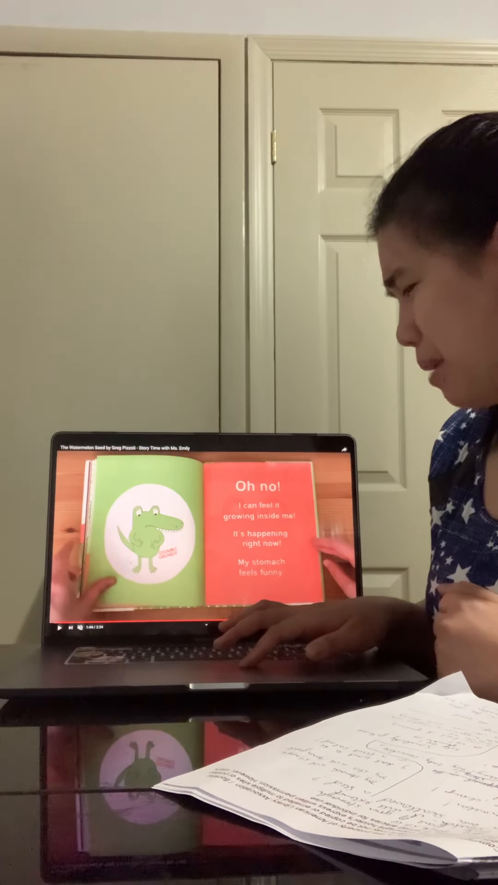
click(56, 647)
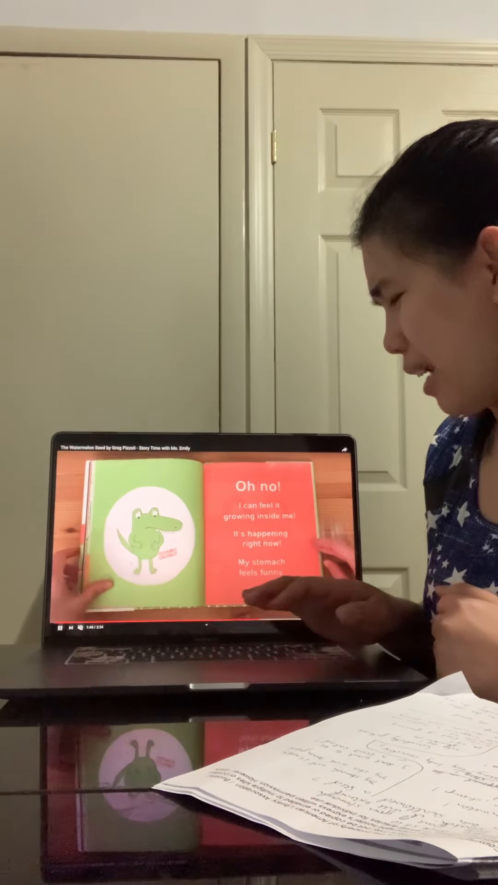